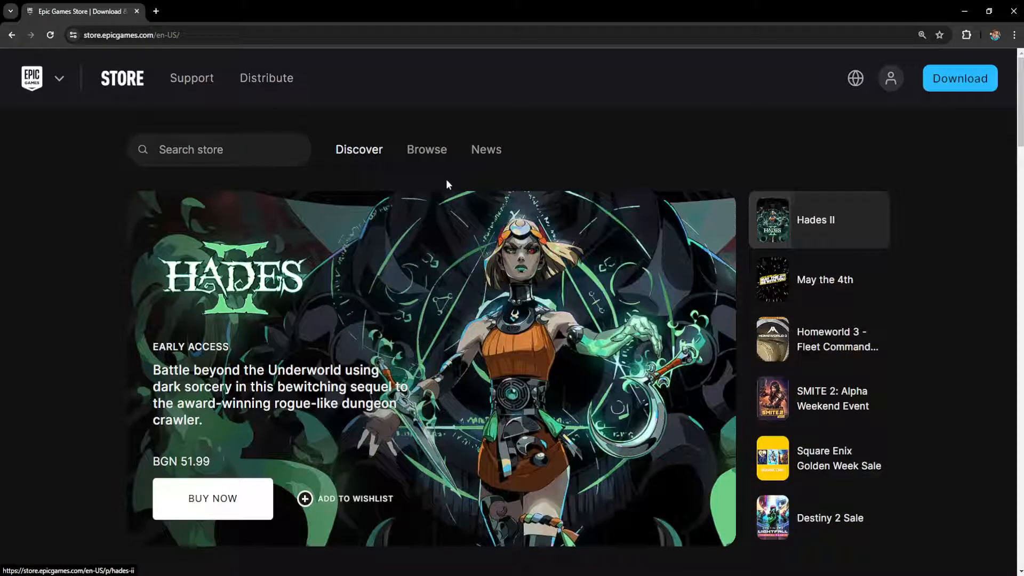
Go from the store header to the player support center's Accounts help categories.
{"action": "left_click", "coordinate": [192, 78]}
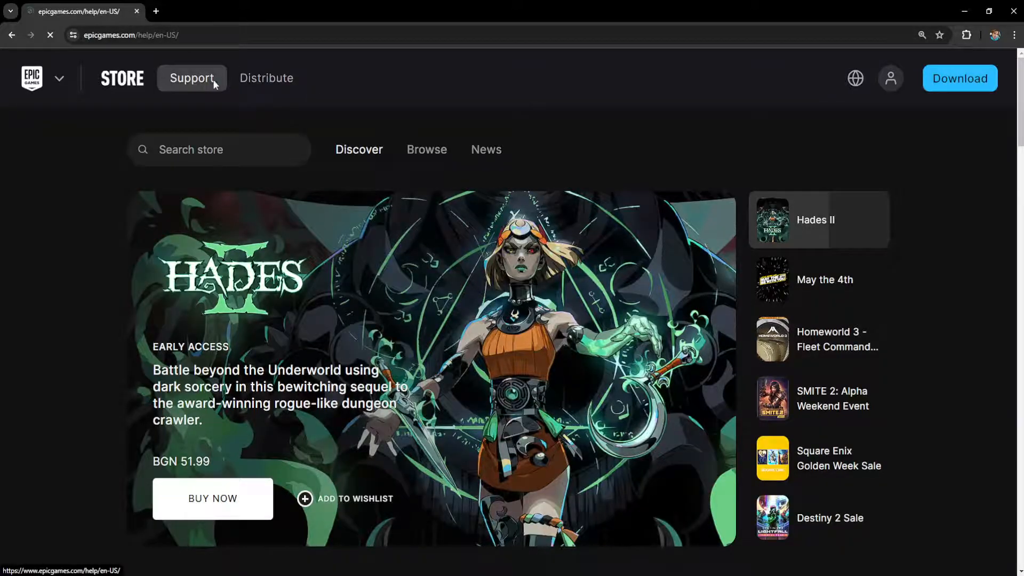
{"action": "left_click", "coordinate": [192, 78]}
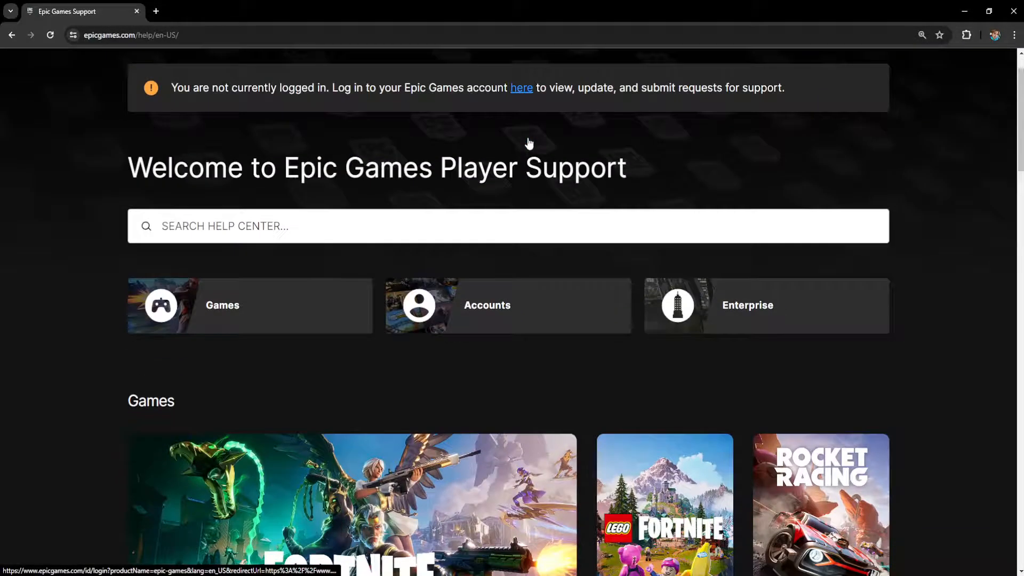
{"action": "scroll", "scroll_direction": "down", "scroll_amount": 3}
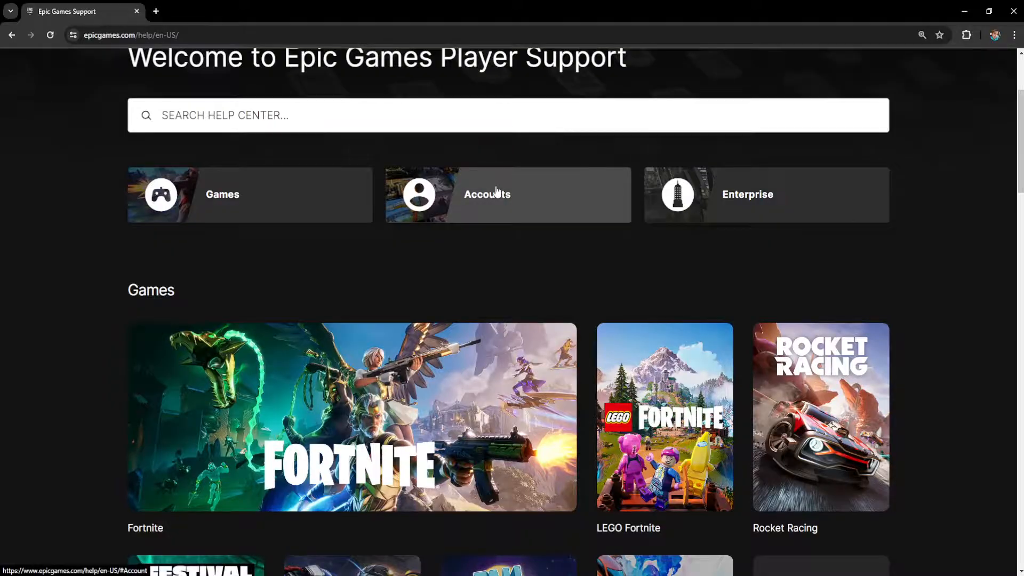
{"action": "left_click", "coordinate": [508, 194]}
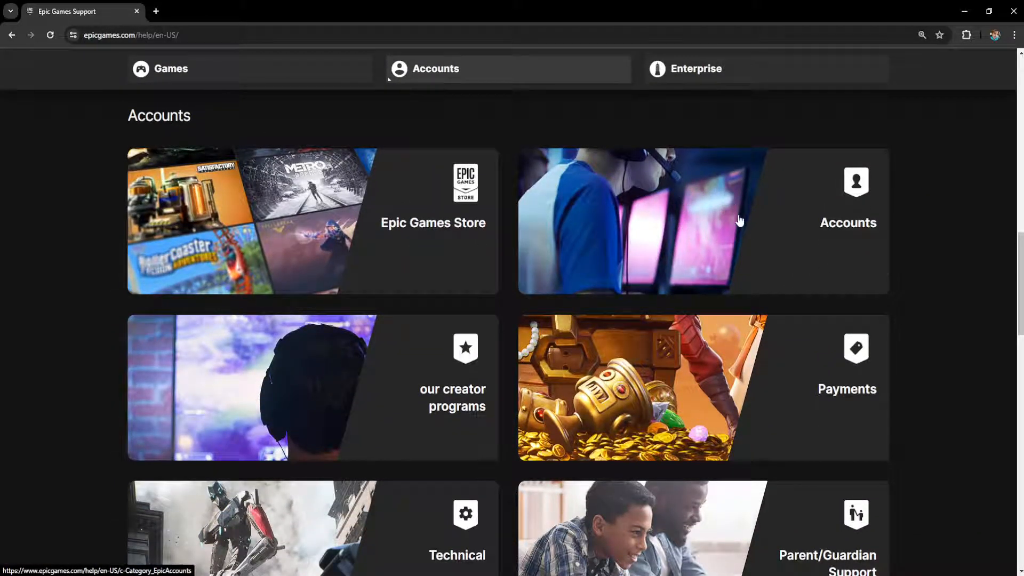
Enter the Epic Accounts help category and reach its Contact Us section.
{"action": "left_click", "coordinate": [847, 222]}
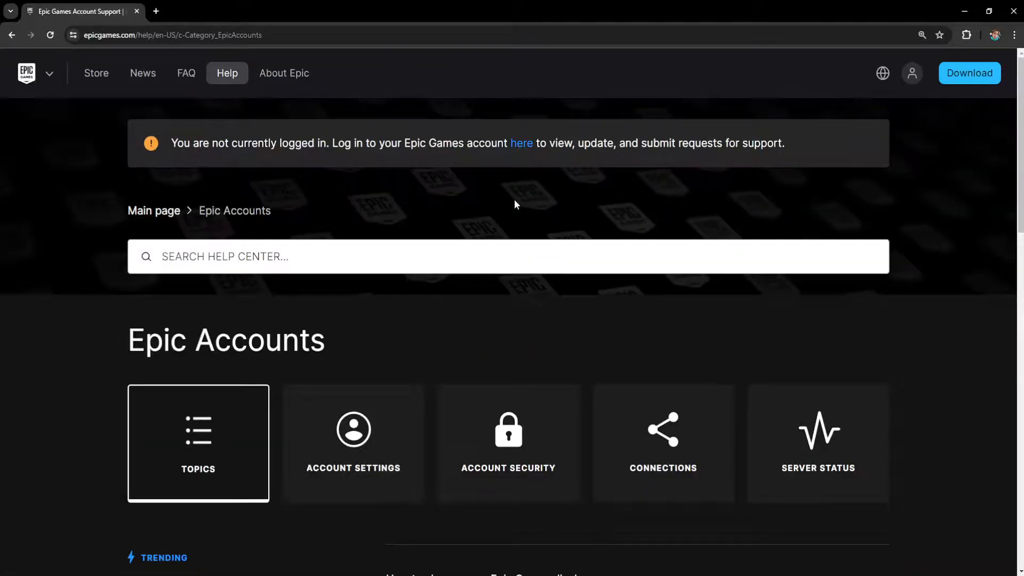
{"action": "scroll", "scroll_direction": "down", "scroll_amount": 3}
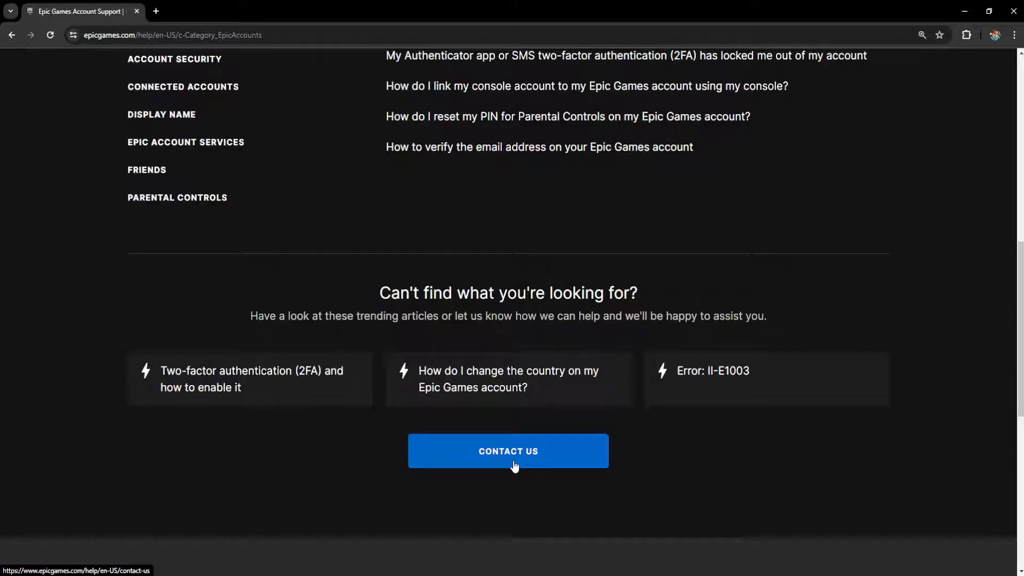
Start a support request for 'I'm unable to log in to my account'.
{"action": "left_click", "coordinate": [508, 450]}
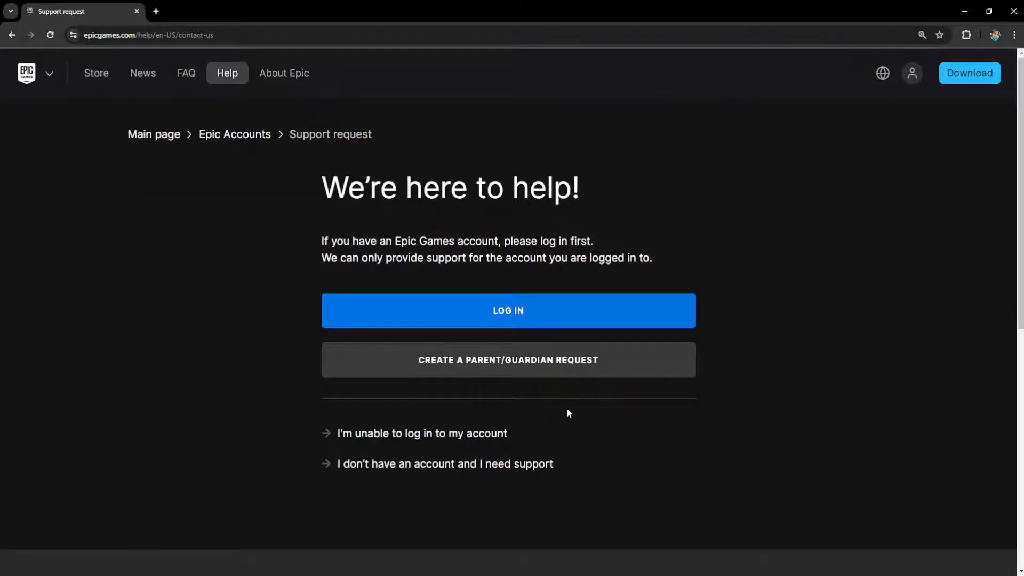
{"action": "mouse_move", "coordinate": [610, 201]}
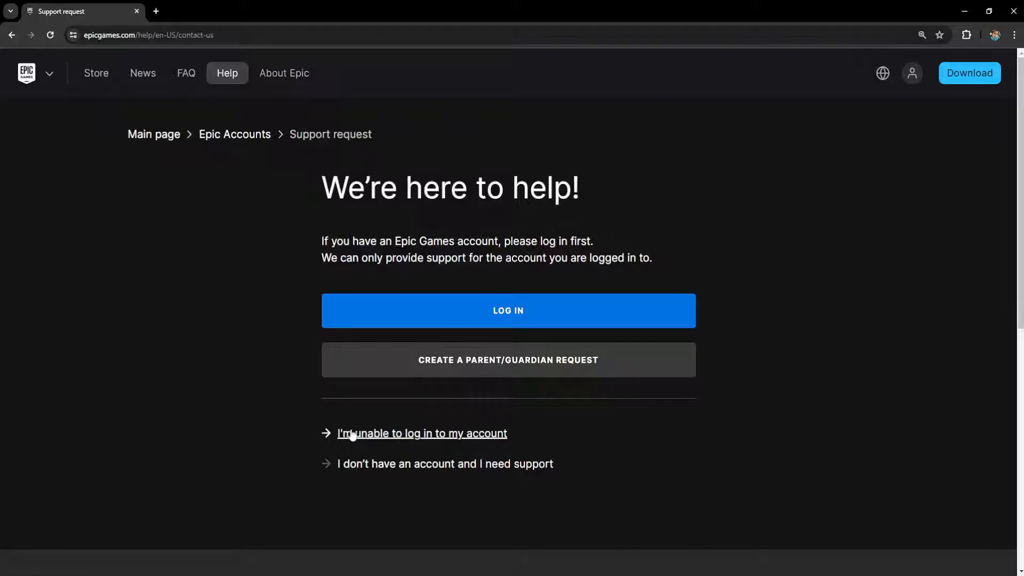
{"action": "left_click", "coordinate": [422, 433]}
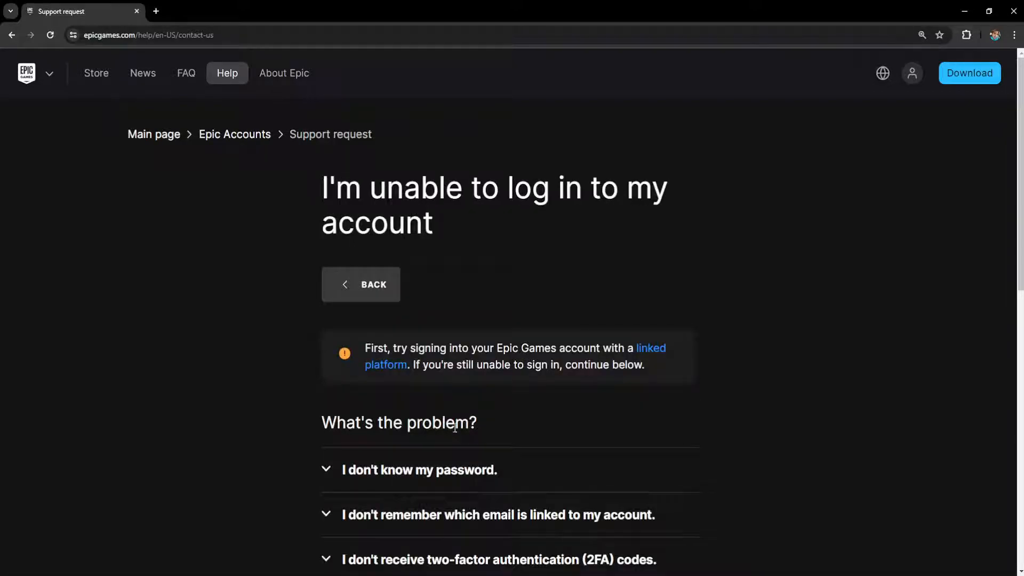
{"action": "scroll", "scroll_direction": "down", "scroll_amount": 3}
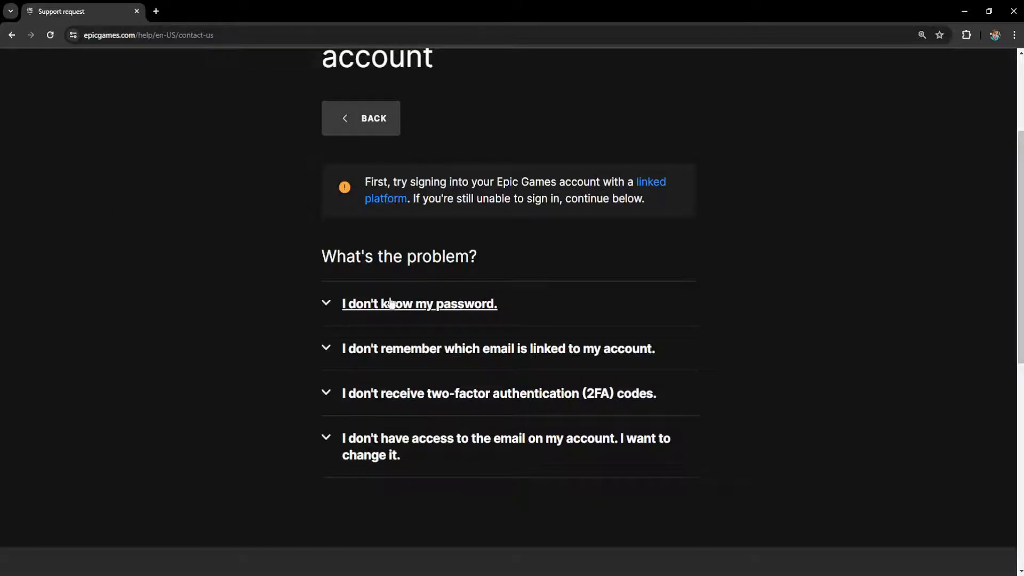
{"action": "mouse_move", "coordinate": [498, 348]}
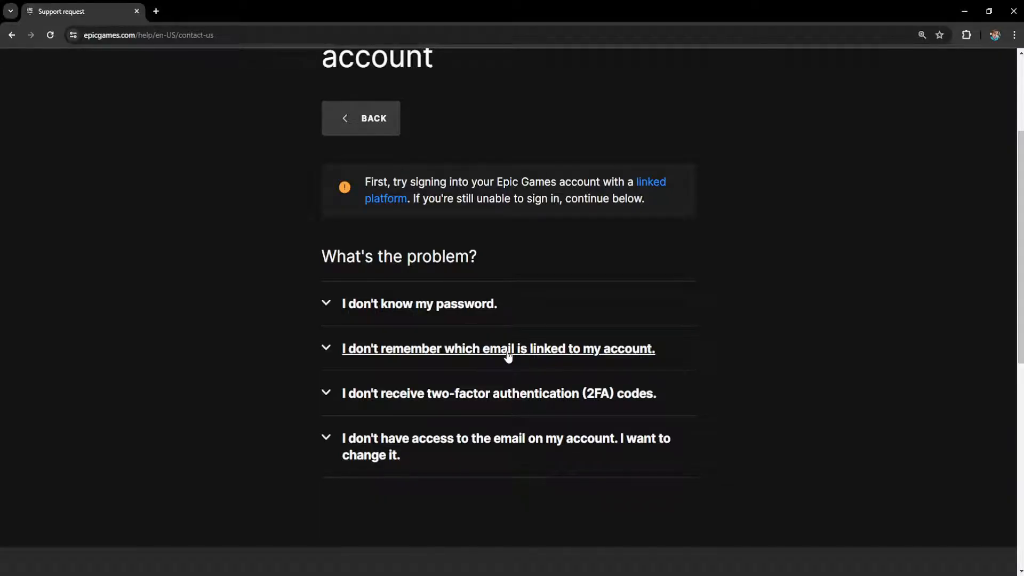
Expand 'I don't remember which email is linked to my account' and highlight its search-for-email sentence.
{"action": "left_click", "coordinate": [498, 348]}
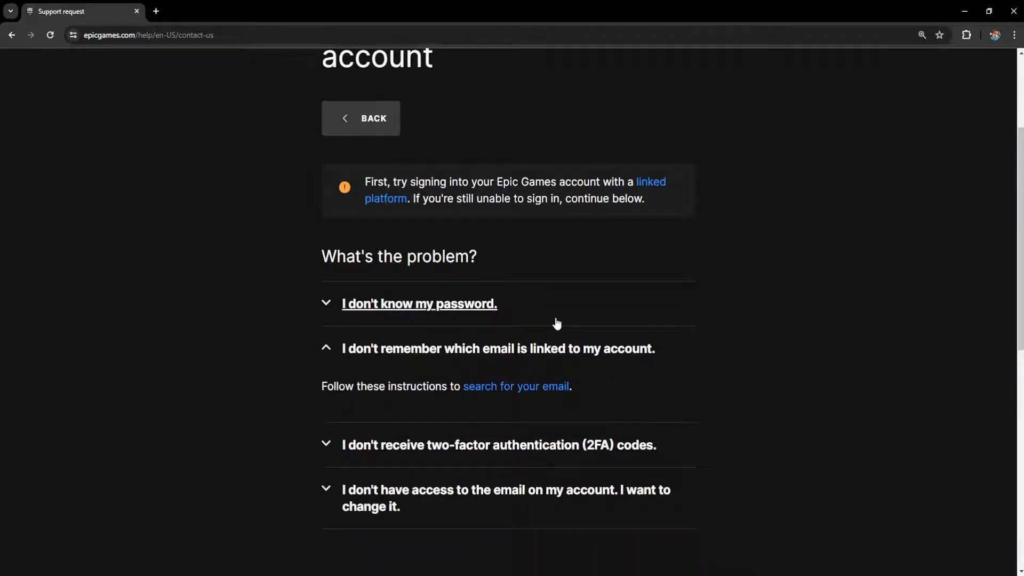
{"action": "left_click_drag", "start_coordinate": [321, 386], "coordinate": [424, 386]}
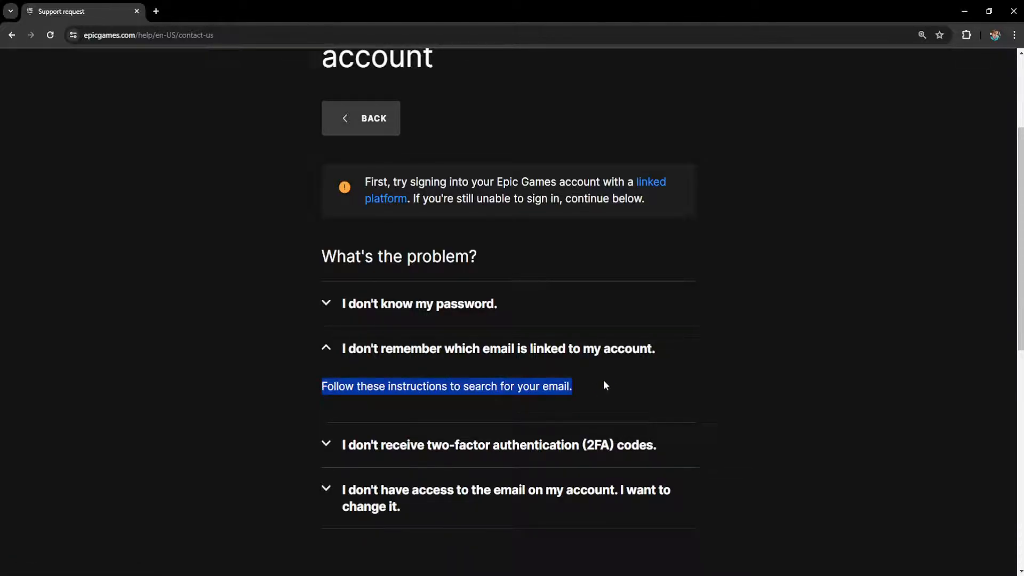
On the Search for your email form, search by Epic Account Display Name.
{"action": "left_click", "coordinate": [445, 386]}
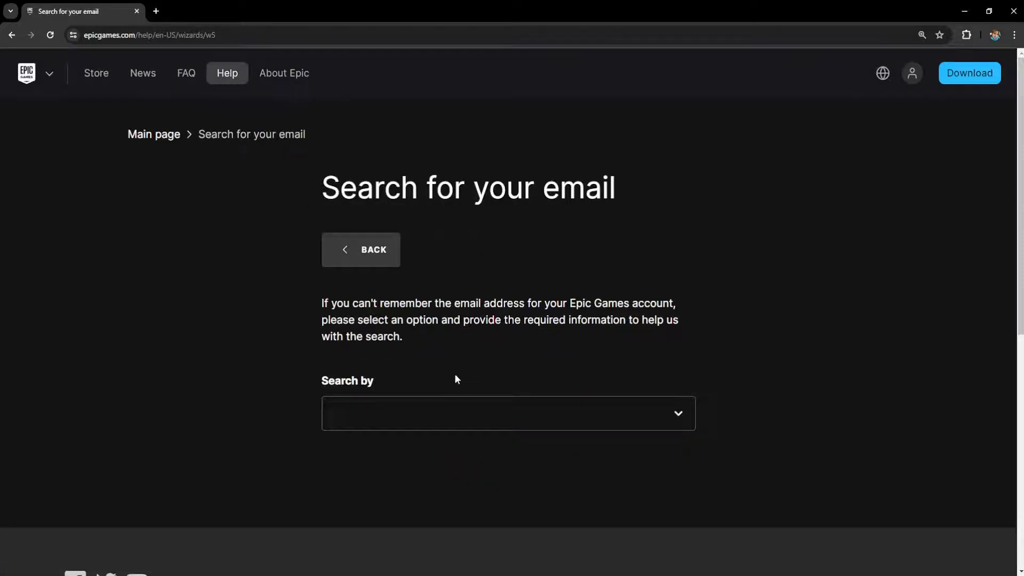
{"action": "left_click", "coordinate": [508, 413]}
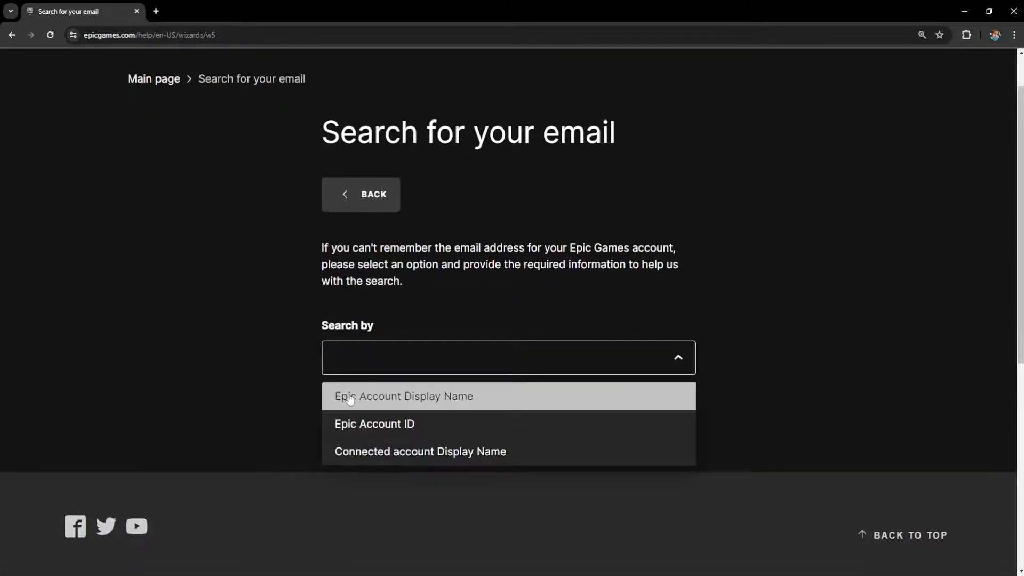
{"action": "mouse_move", "coordinate": [375, 424]}
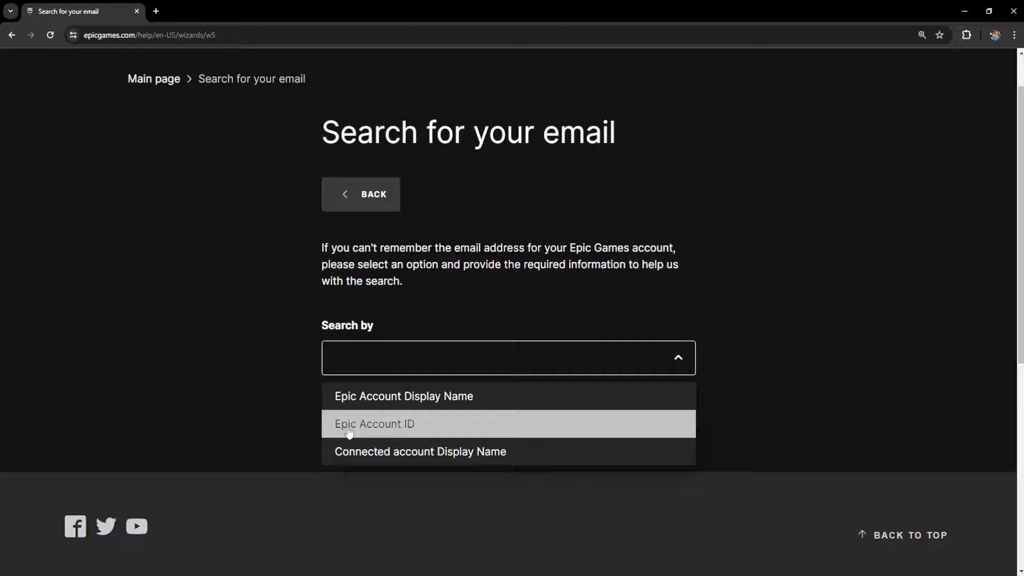
{"action": "mouse_move", "coordinate": [444, 452]}
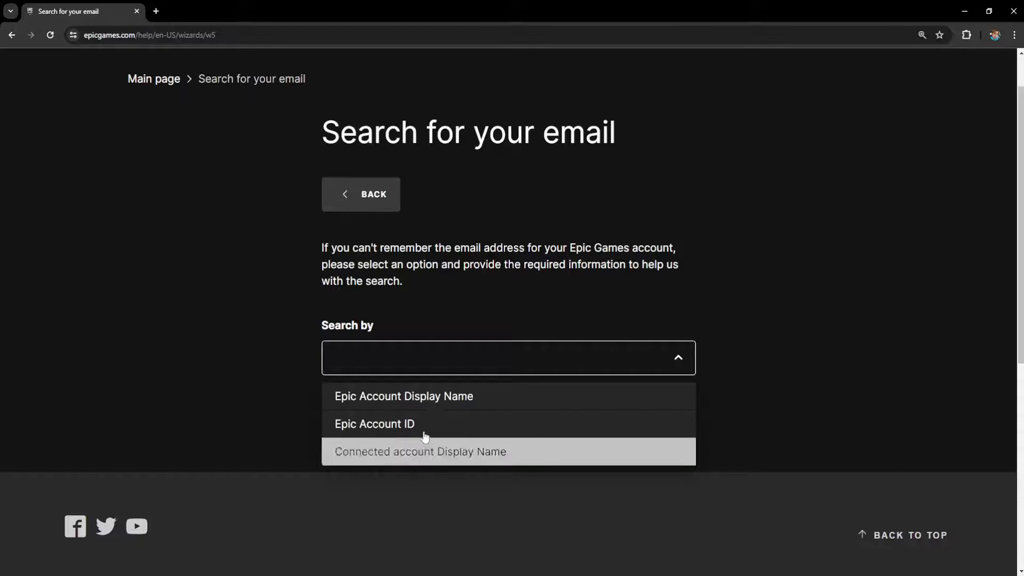
{"action": "mouse_move", "coordinate": [404, 397]}
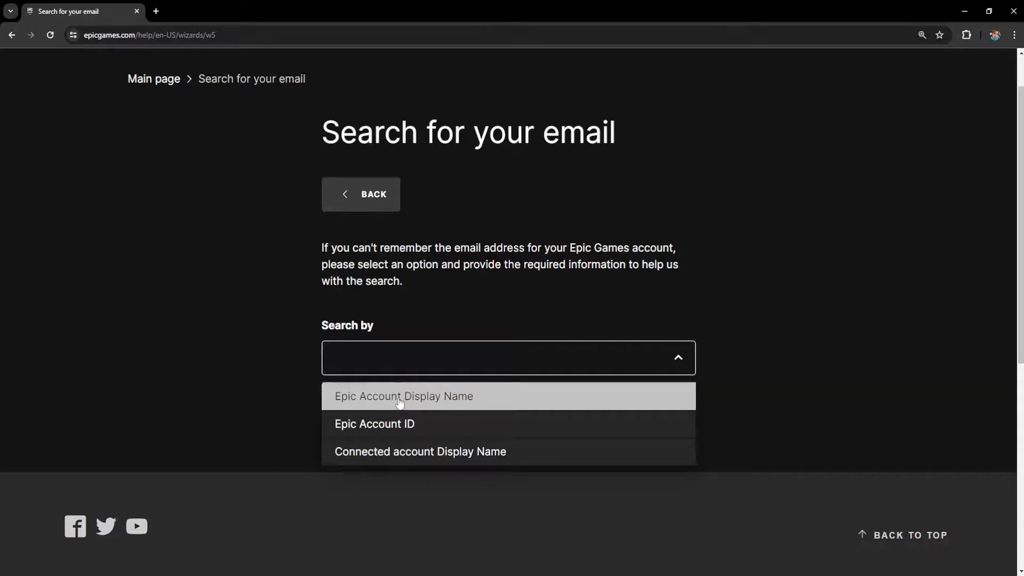
{"action": "left_click", "coordinate": [403, 396]}
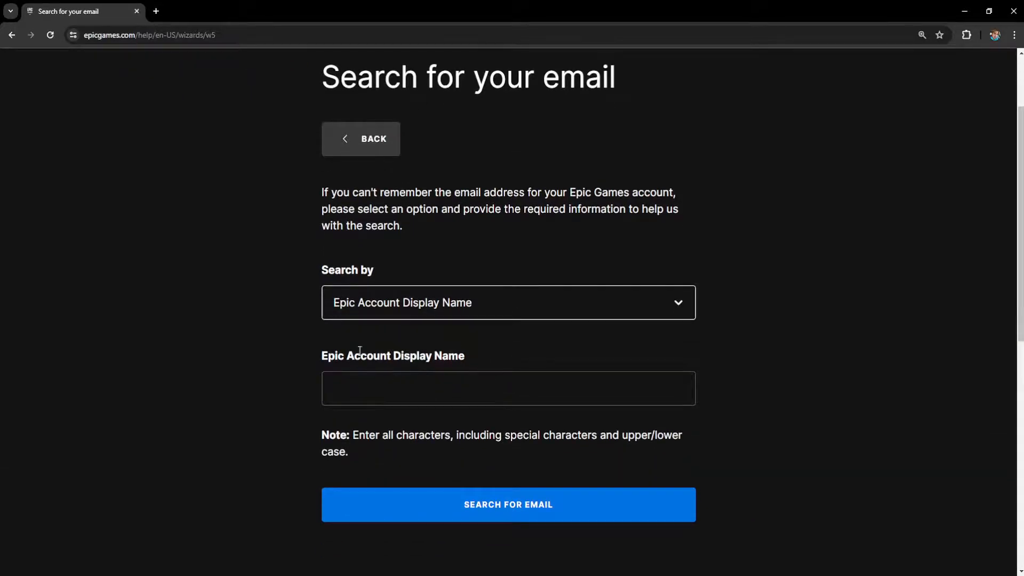
Enter the display name using the browser's saved autofill suggestion.
{"action": "left_click_drag", "start_coordinate": [352, 435], "coordinate": [445, 435]}
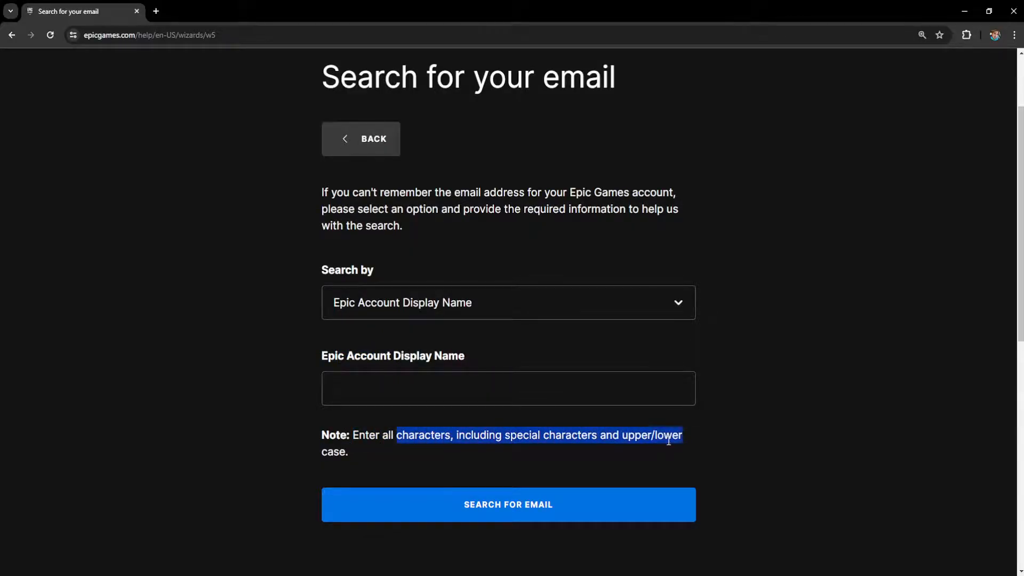
{"action": "left_click", "coordinate": [508, 387]}
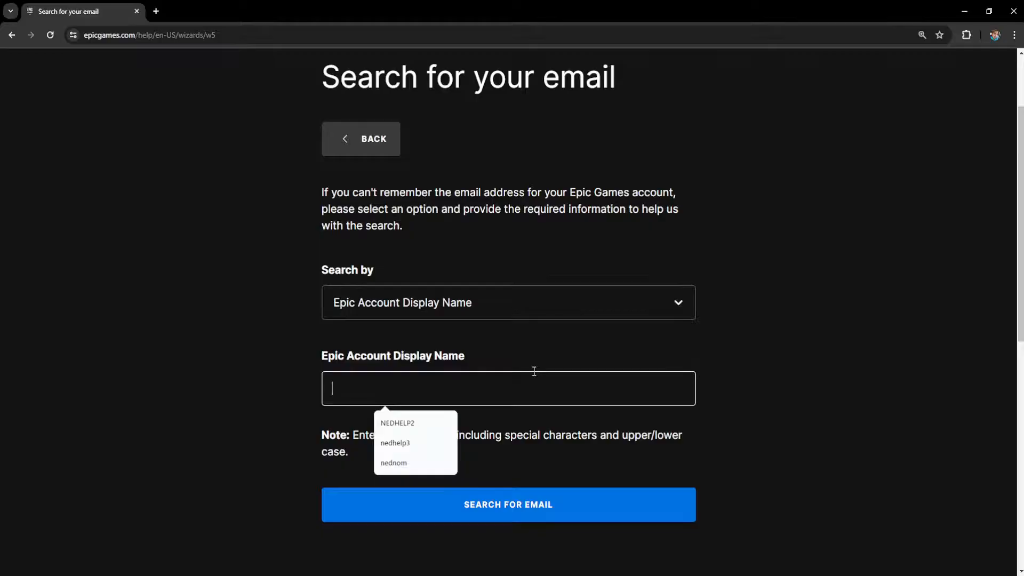
{"action": "left_click", "coordinate": [394, 462]}
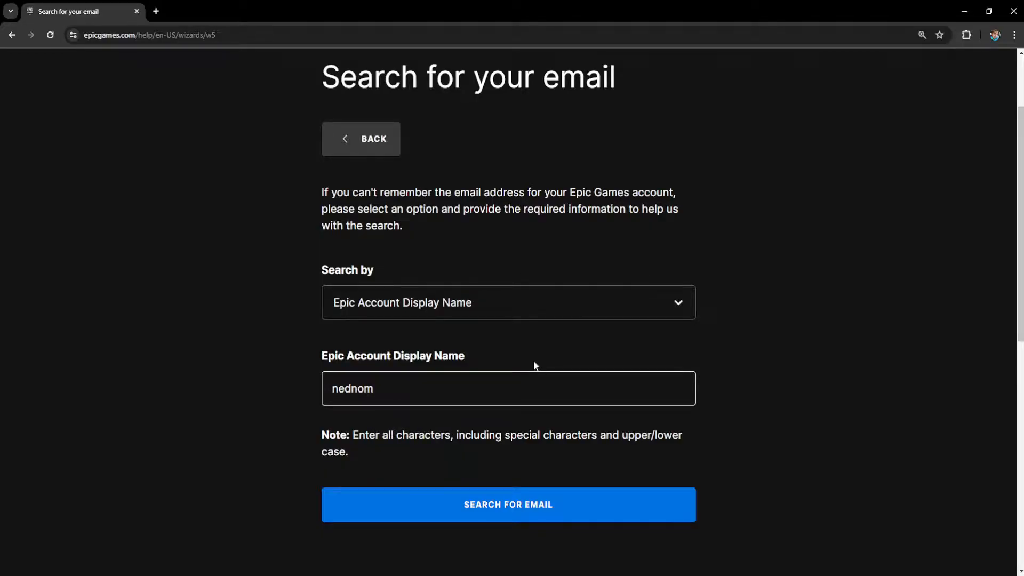
Submit the email search and pass the flower-image captcha, ending in a too-many-requests failure.
{"action": "left_click", "coordinate": [507, 505]}
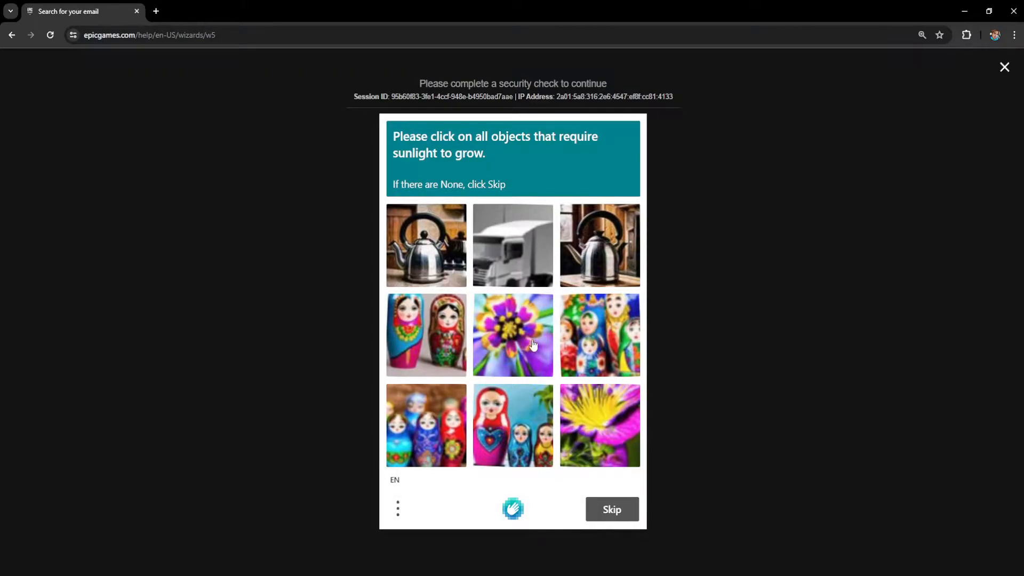
{"action": "left_click", "coordinate": [599, 424]}
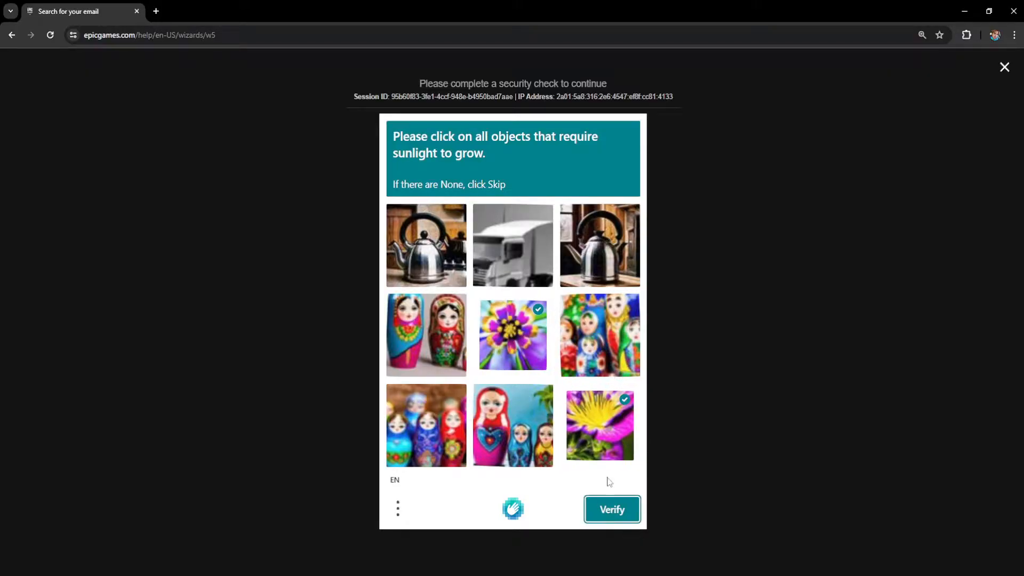
{"action": "left_click", "coordinate": [610, 510]}
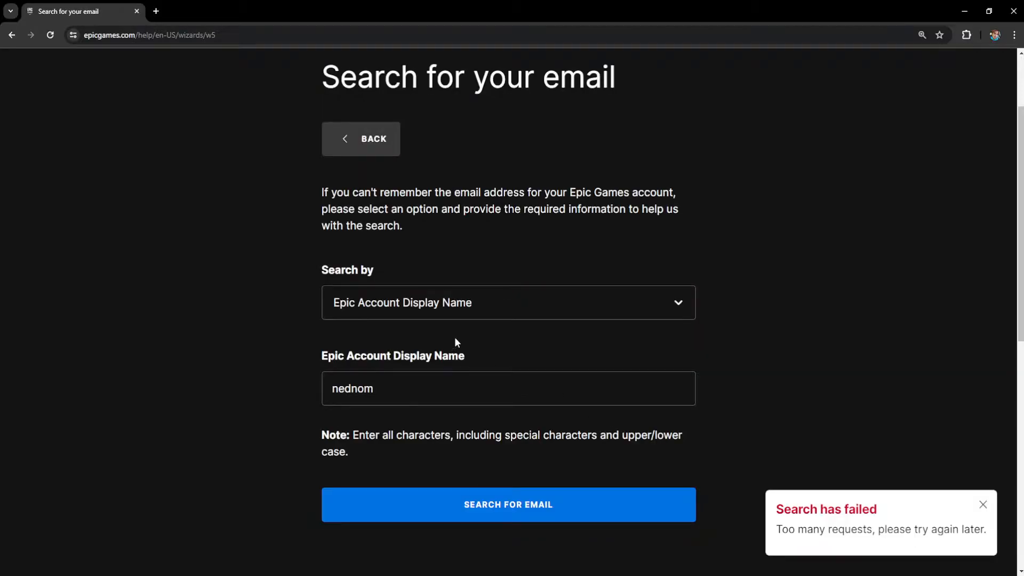